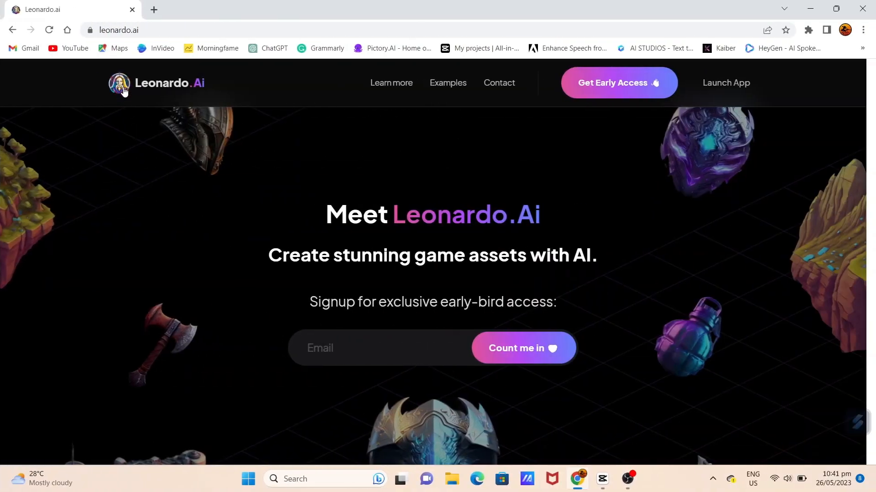
pyautogui.moveTo(725, 88)
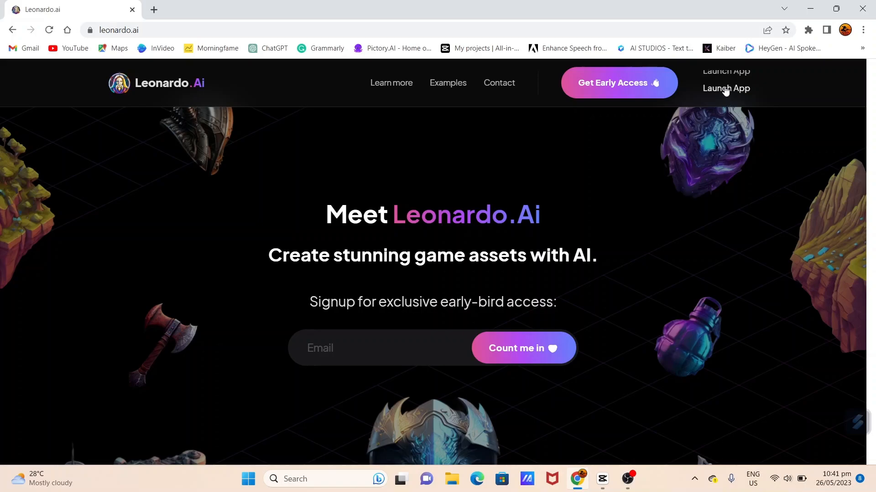
# - Launch the Leonardo.Ai web app via the 'Yes, I'm whitelisted' sign-in route
pyautogui.click(726, 88)
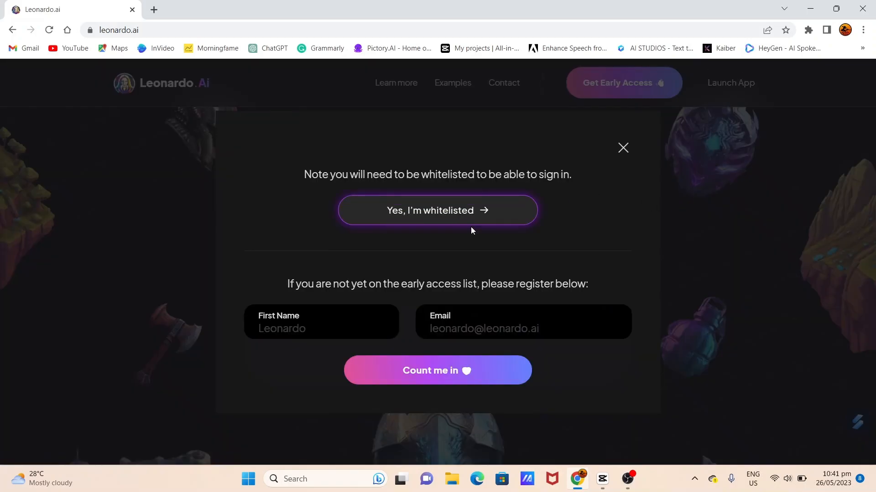
pyautogui.click(437, 209)
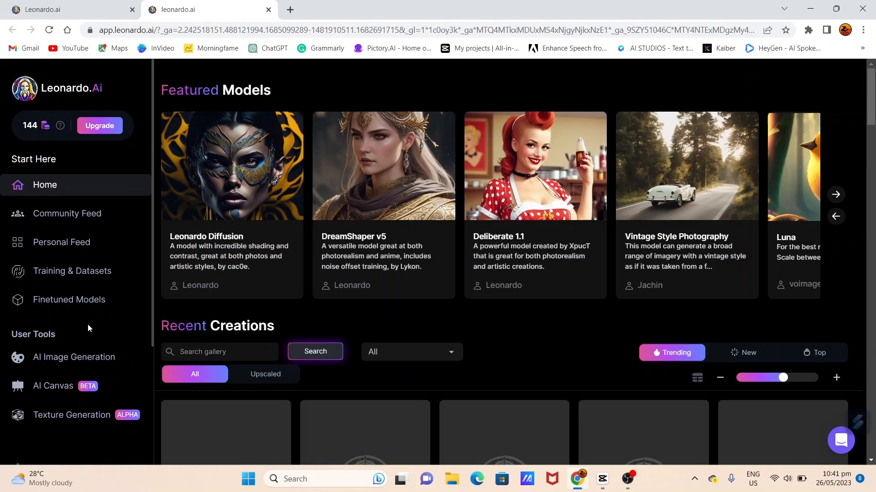
pyautogui.moveTo(73, 357)
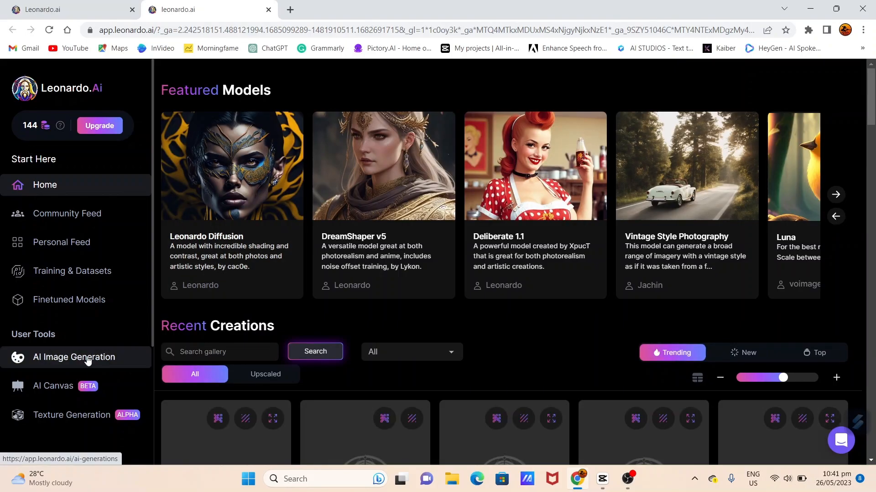
# - Open the AI Image Generation tool and bring up the save menu on a portrait
pyautogui.click(74, 356)
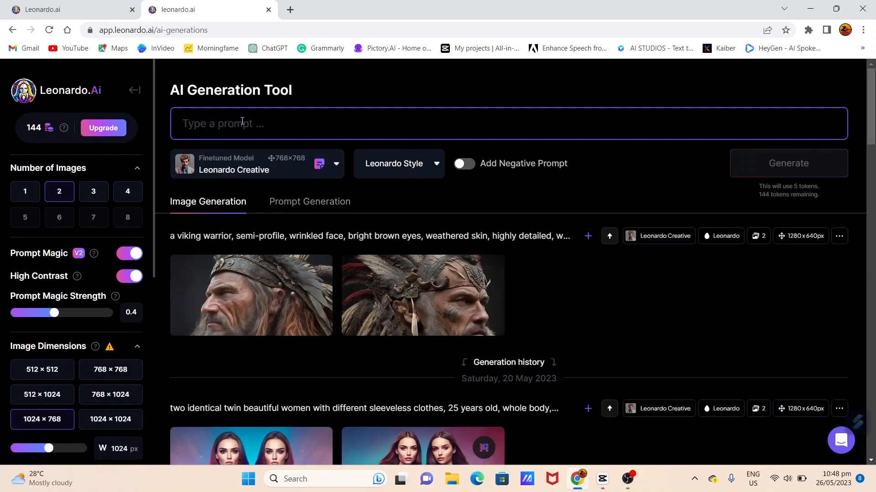
pyautogui.rightClick(444, 240)
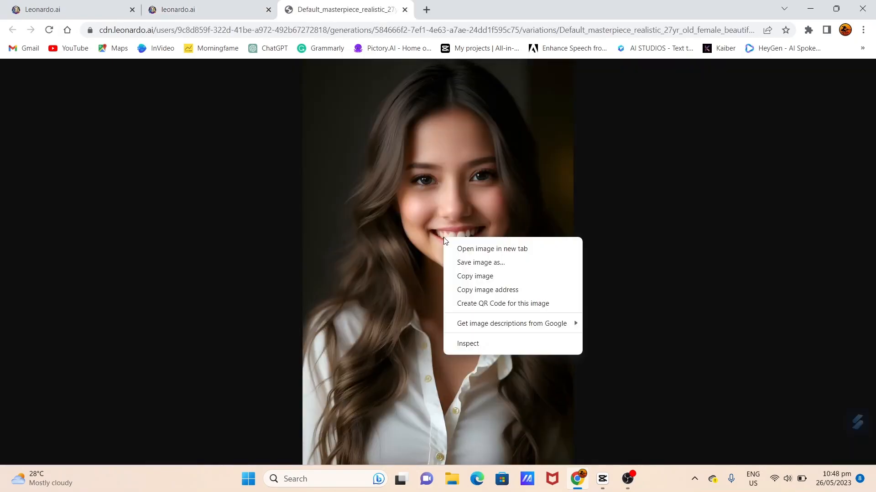
# - Save the smiling long-haired portrait as a JPG in Downloads and close its tab
pyautogui.click(480, 262)
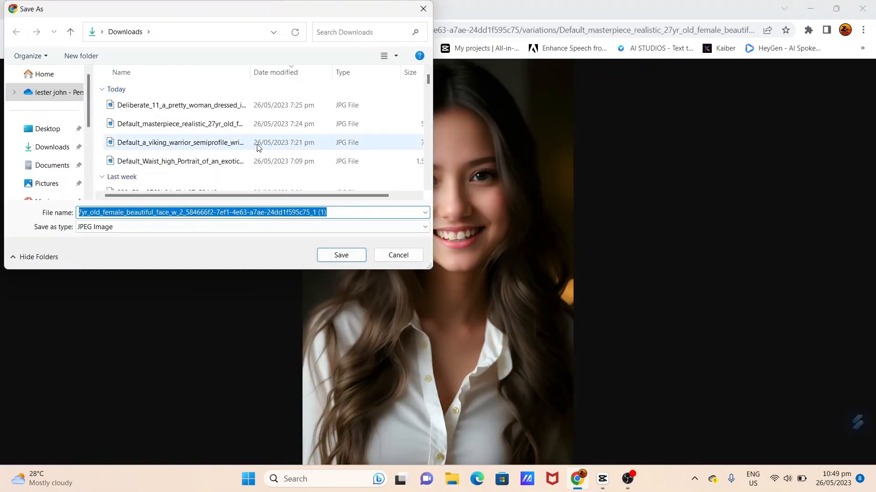
pyautogui.click(341, 255)
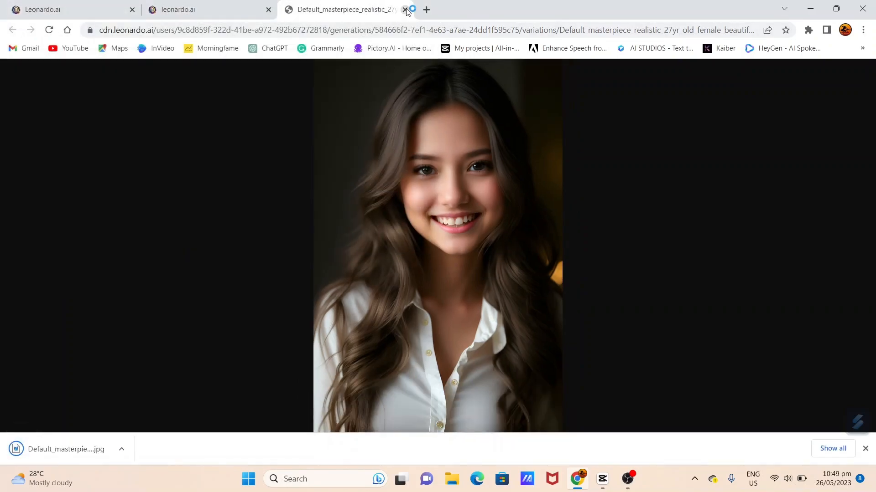
pyautogui.click(406, 9)
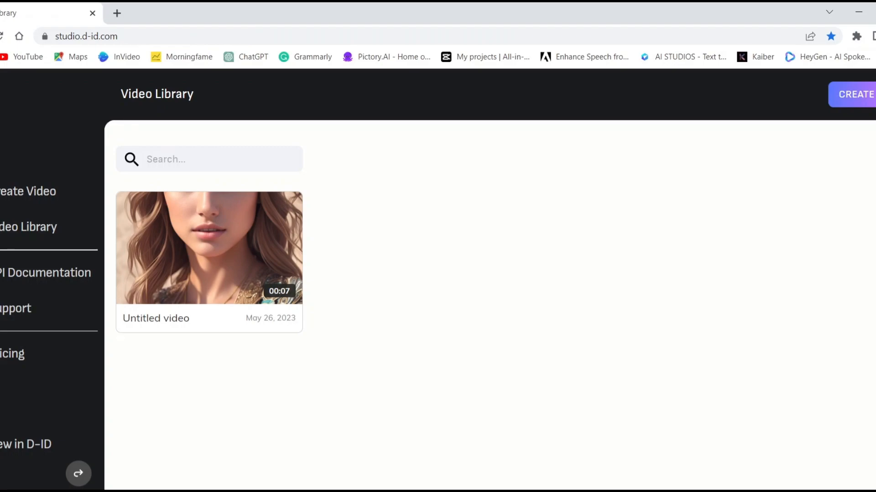
pyautogui.moveTo(187, 483)
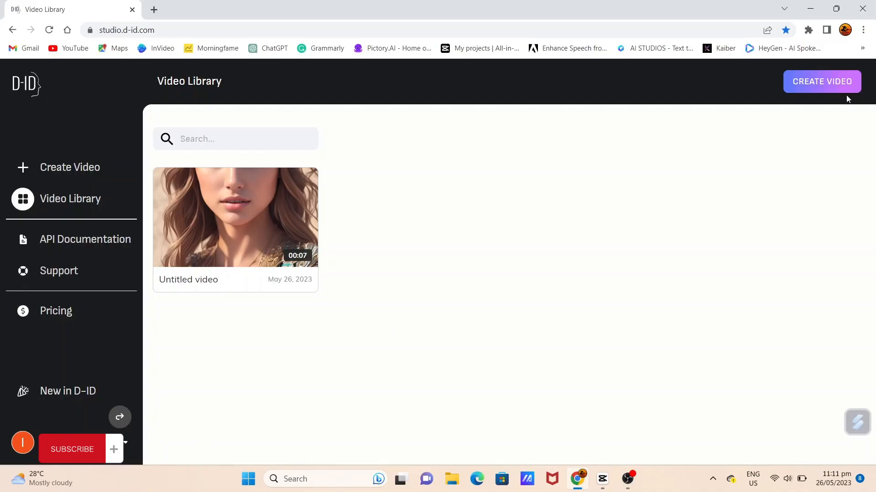
# - Create a new video using the newest downloaded portrait JPG as presenter
pyautogui.click(821, 81)
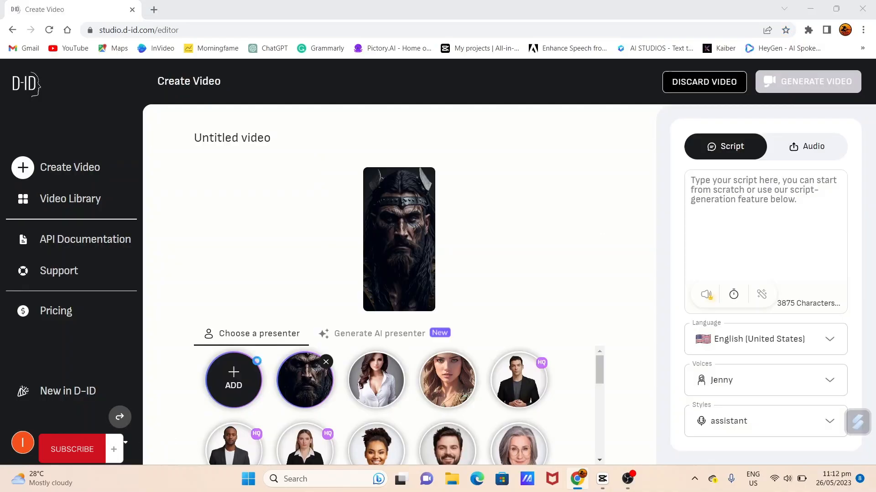
pyautogui.click(233, 380)
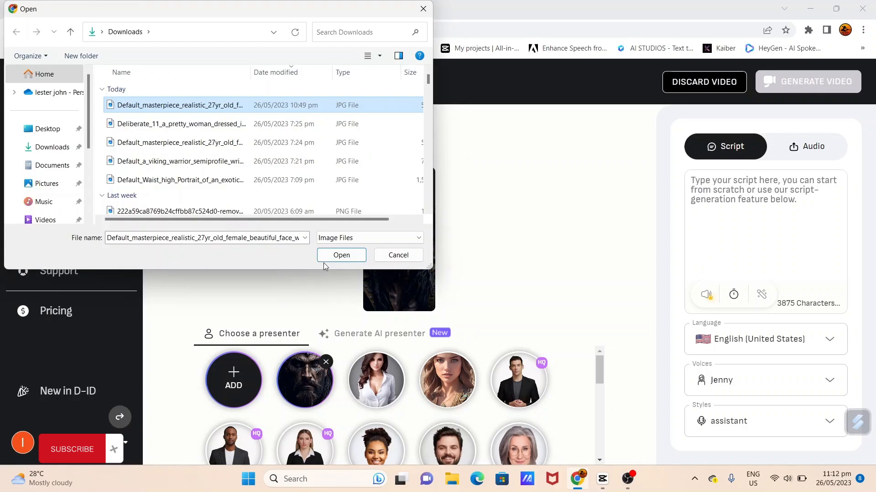
pyautogui.click(341, 254)
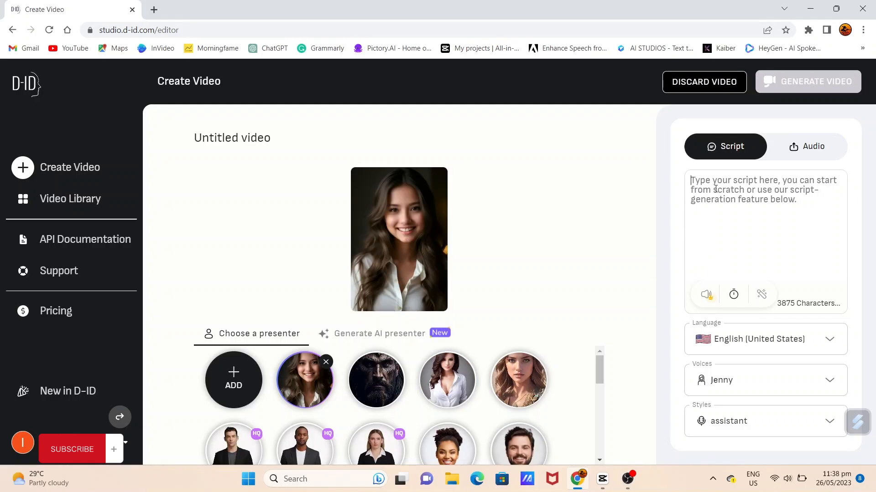
# - Enter the 'welcome to Moneyfesting AI… subscribe' script, keep the assistant style, and generate
pyautogui.write("hello, welcome to Moneyfesting AI. if you like this video don't forget to subscribe. thank you so much!")
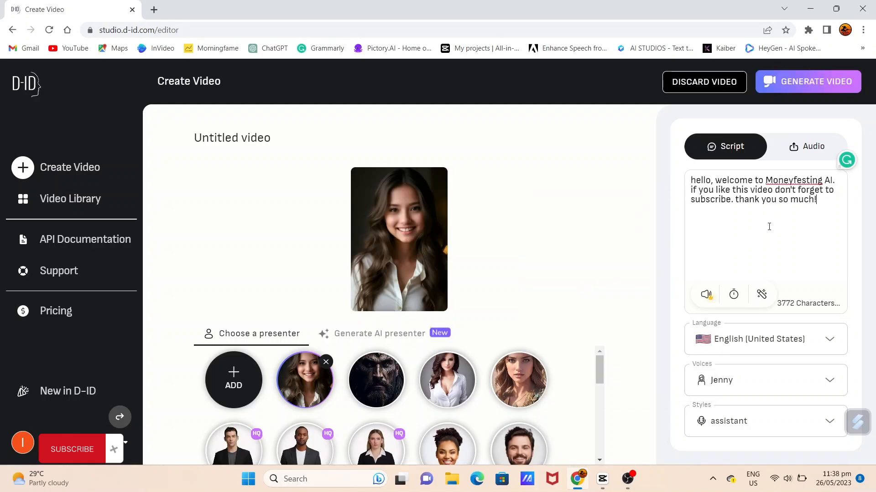
pyautogui.click(829, 339)
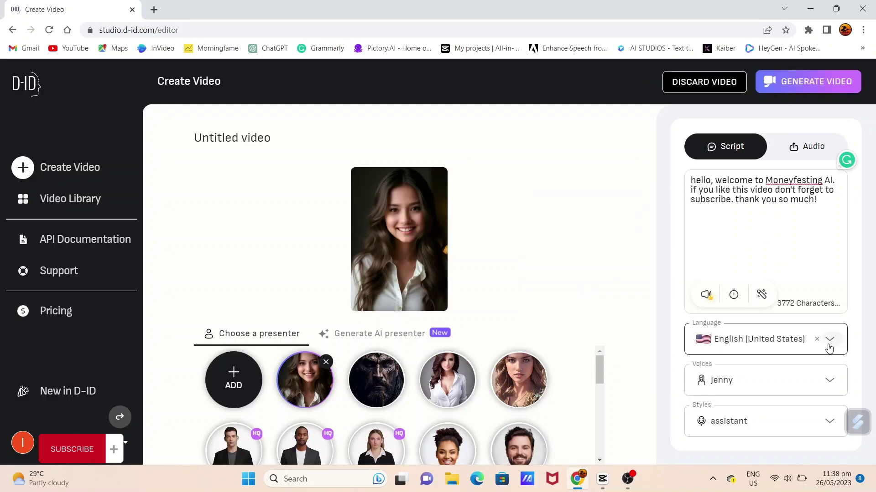
pyautogui.click(830, 339)
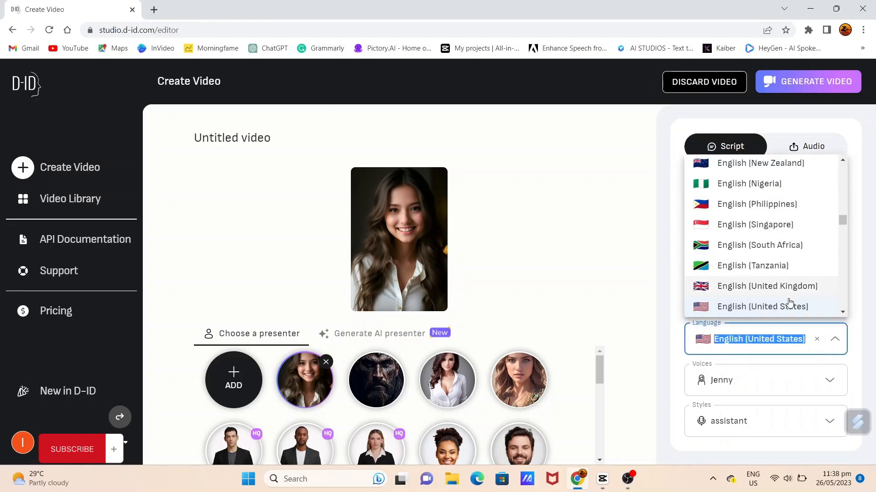
pyautogui.click(760, 380)
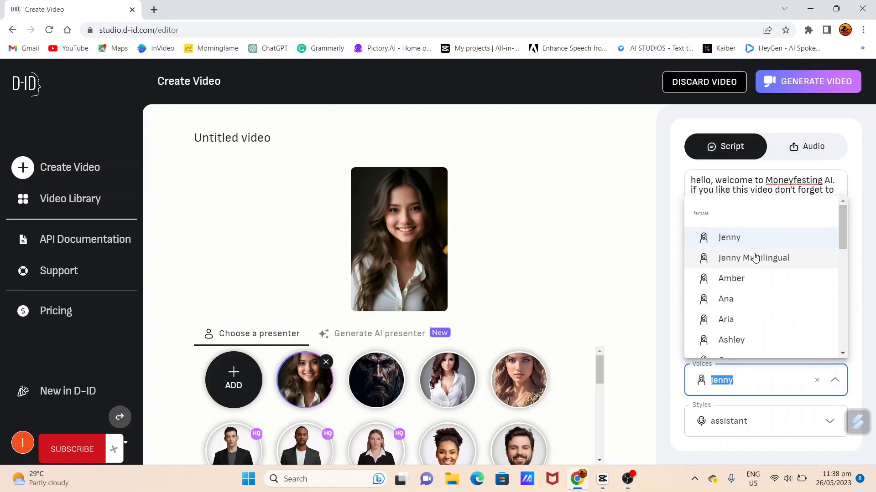
pyautogui.click(832, 421)
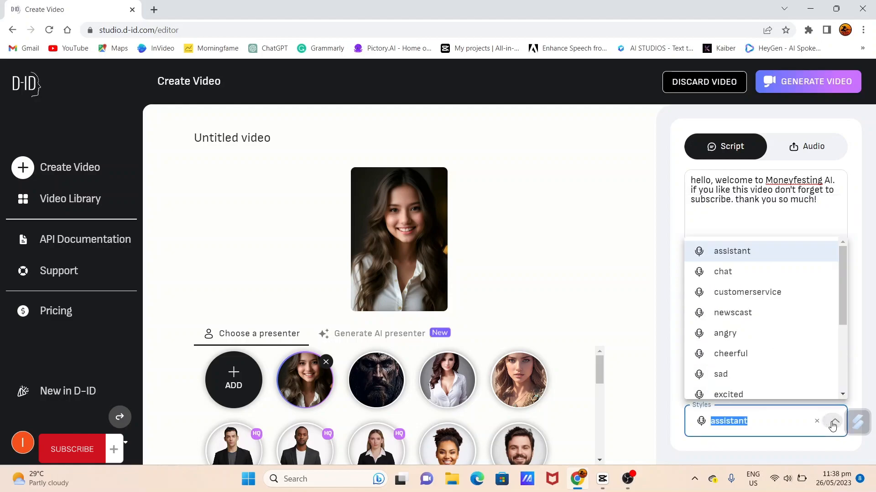
pyautogui.click(831, 420)
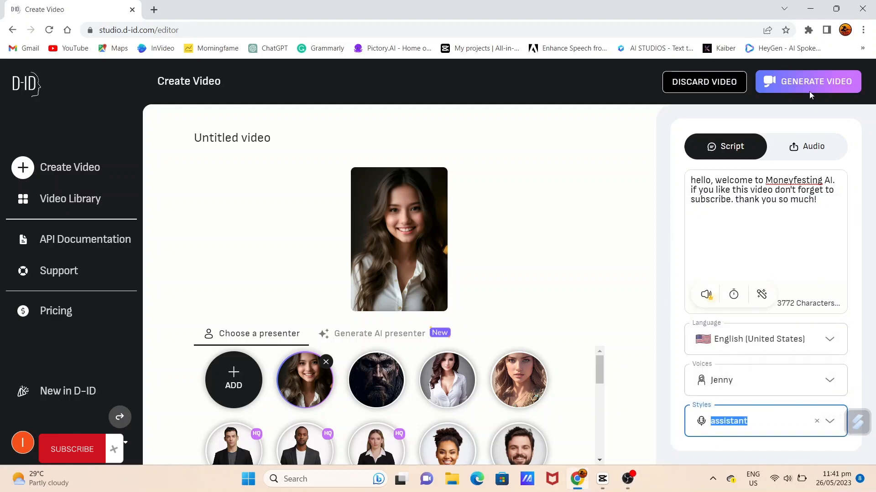
pyautogui.click(808, 82)
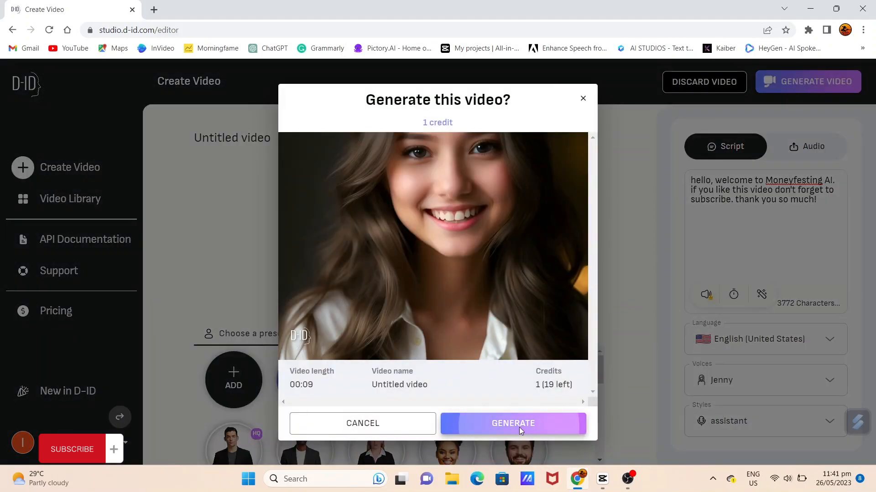
pyautogui.click(512, 423)
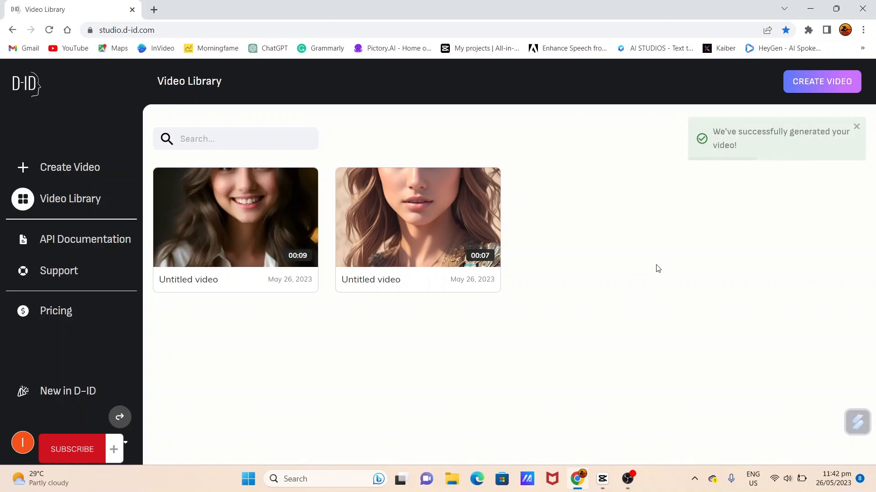
# - Download the new 9-second video from its card's ⋯ menu
pyautogui.click(304, 182)
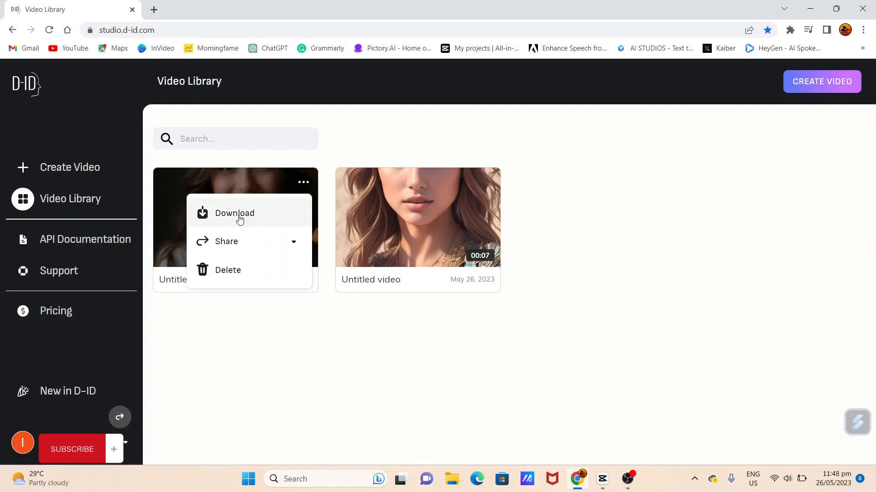
pyautogui.click(234, 213)
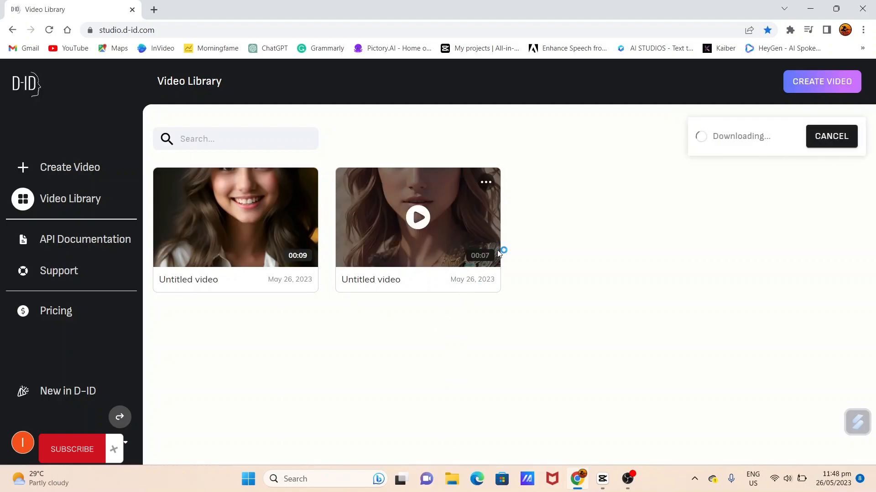
pyautogui.moveTo(658, 328)
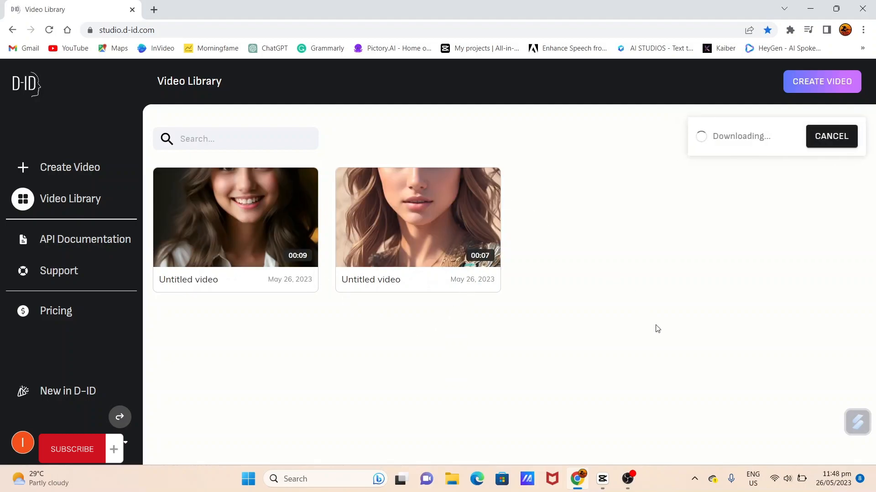